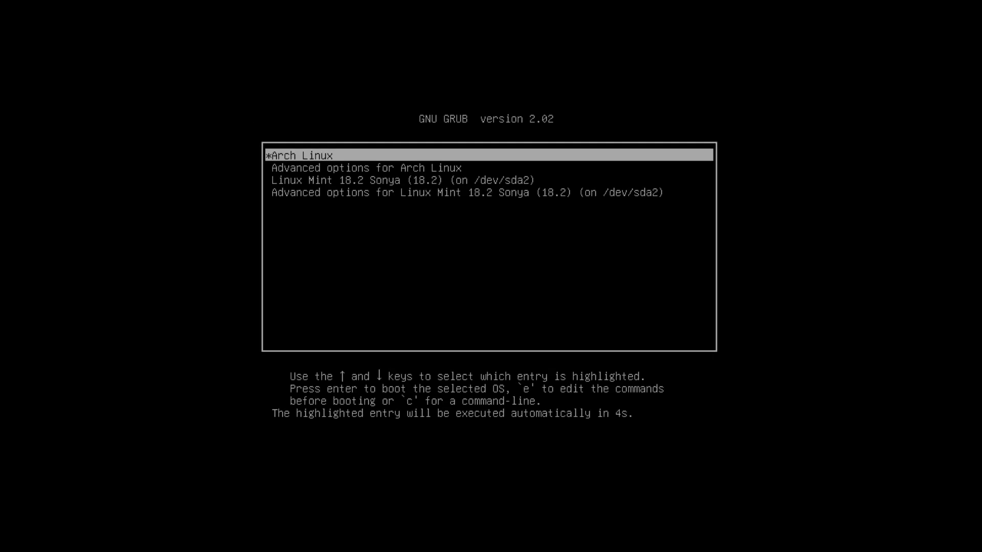
Play the channel's 'How to Install Linux Mint without a Bootloader' video and return to the desktop.
key(Down)
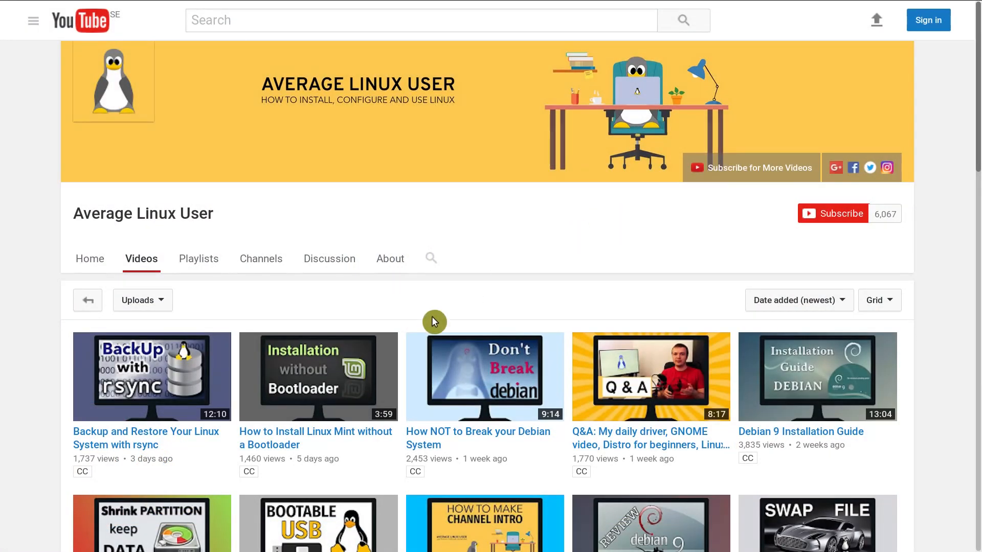
click(319, 377)
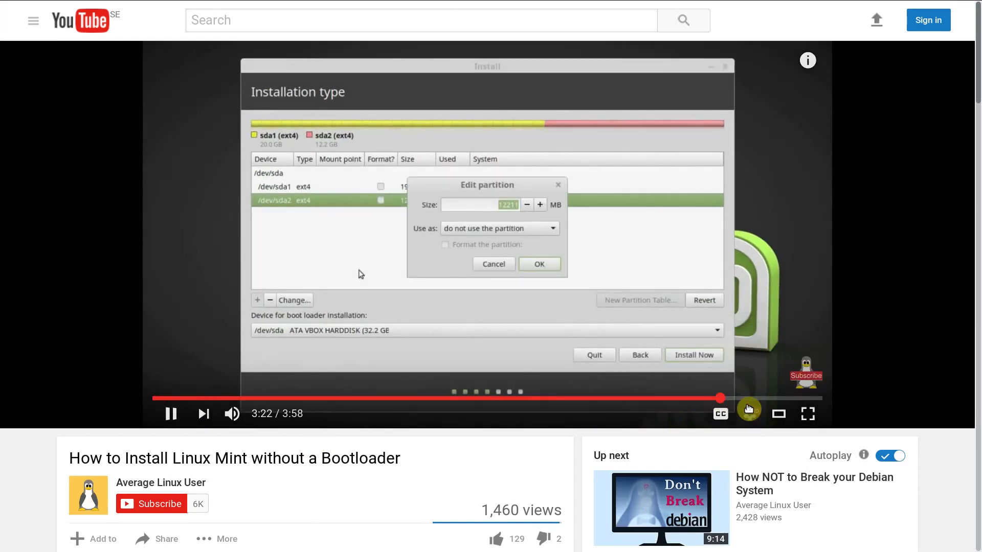
click(808, 414)
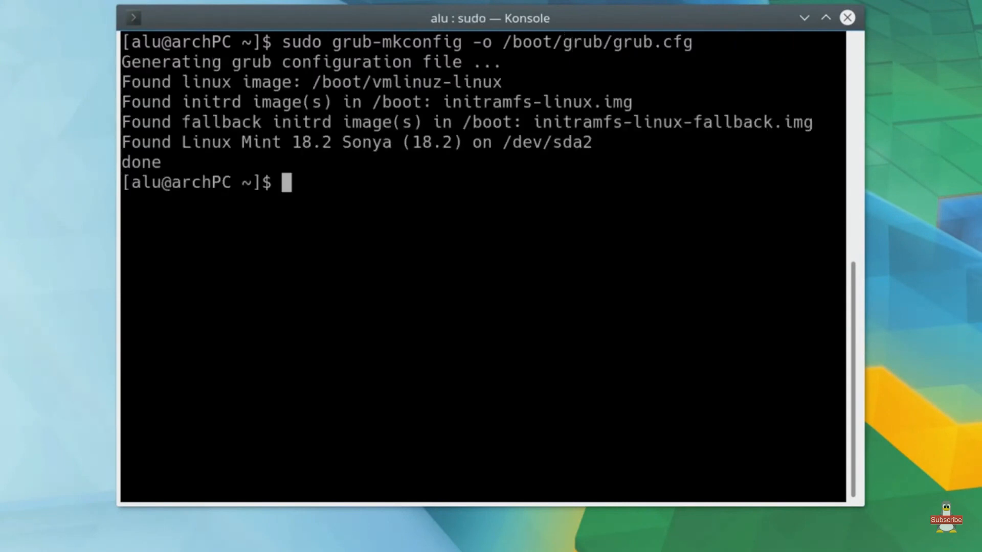
triple_click(352, 143)
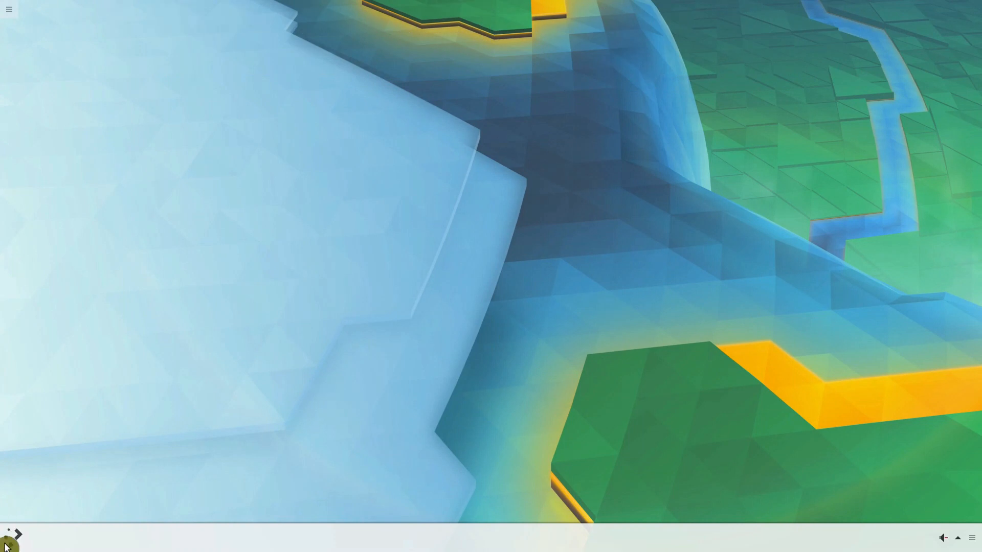
In a new terminal, mount /dev/sda2 at /mnt and list its top-level folders.
click(11, 542)
text(lsblk)
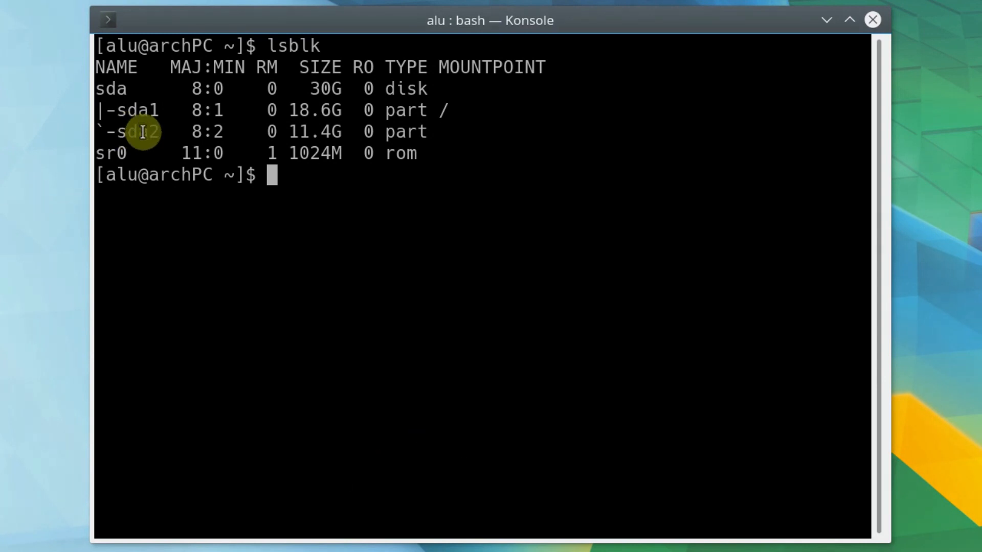
double_click(138, 132)
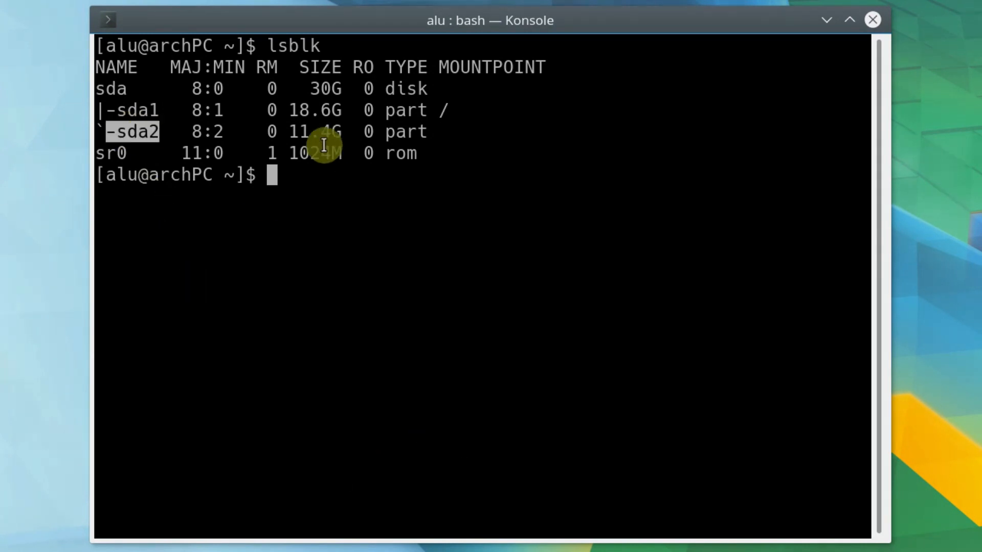
mouse_move(399, 418)
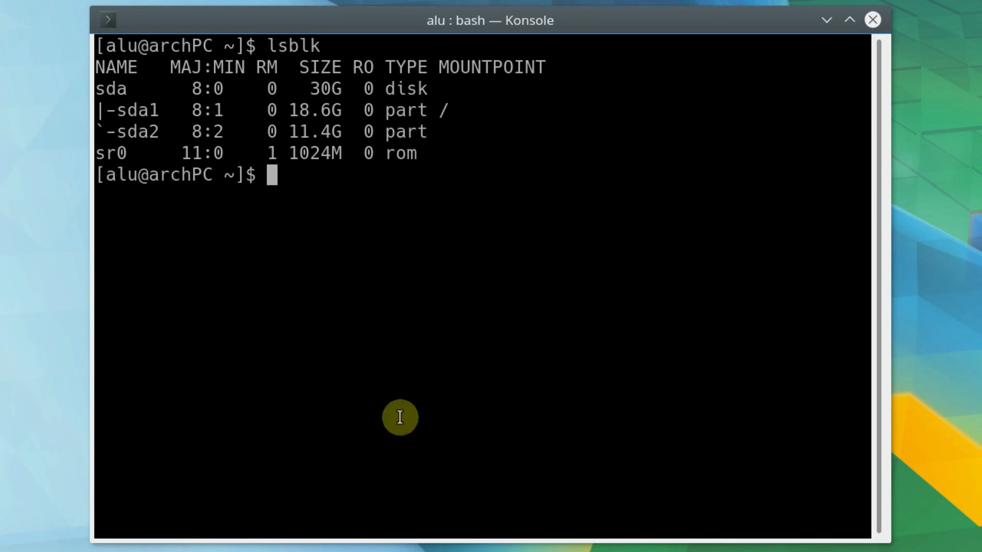
text(sudo mount)
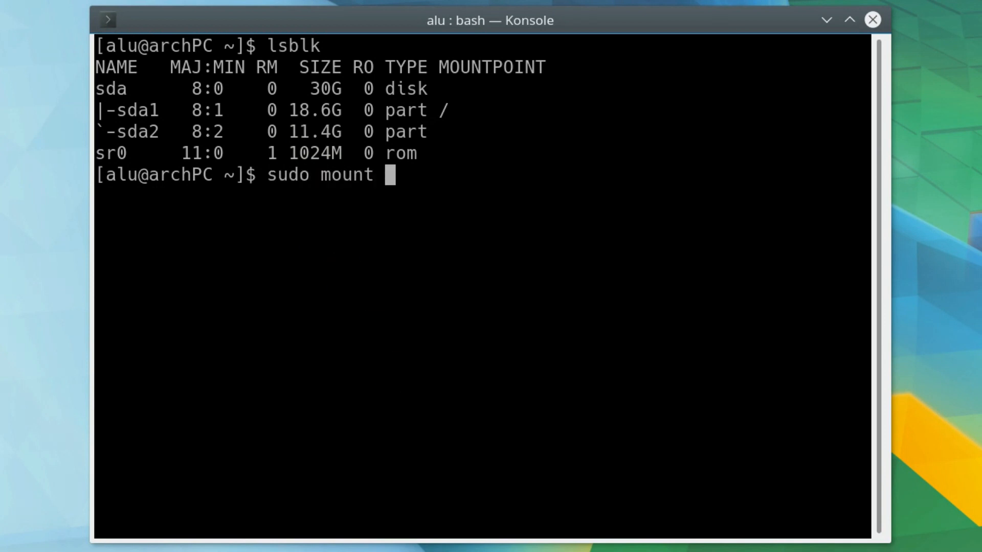
text(/dev/sda2 /mnt)
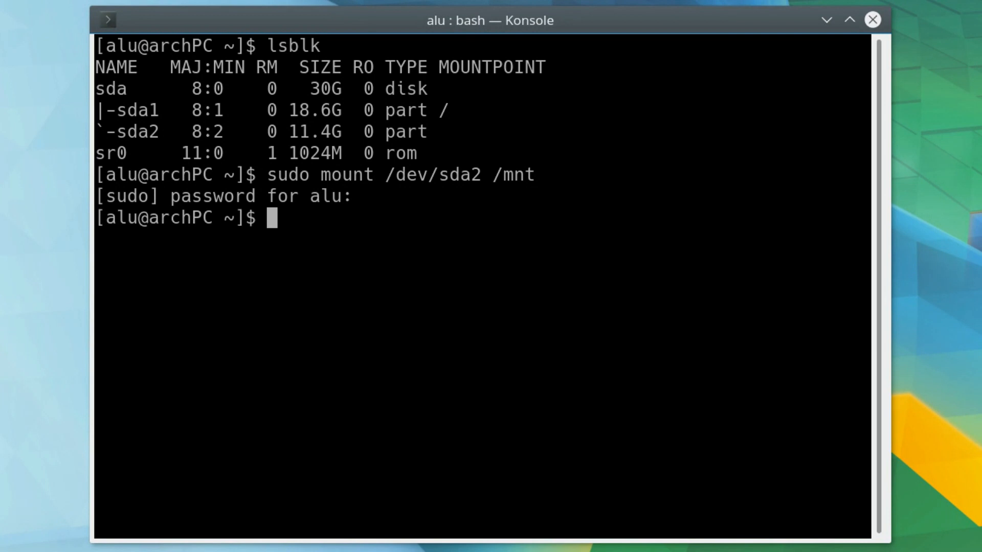
text(cd)
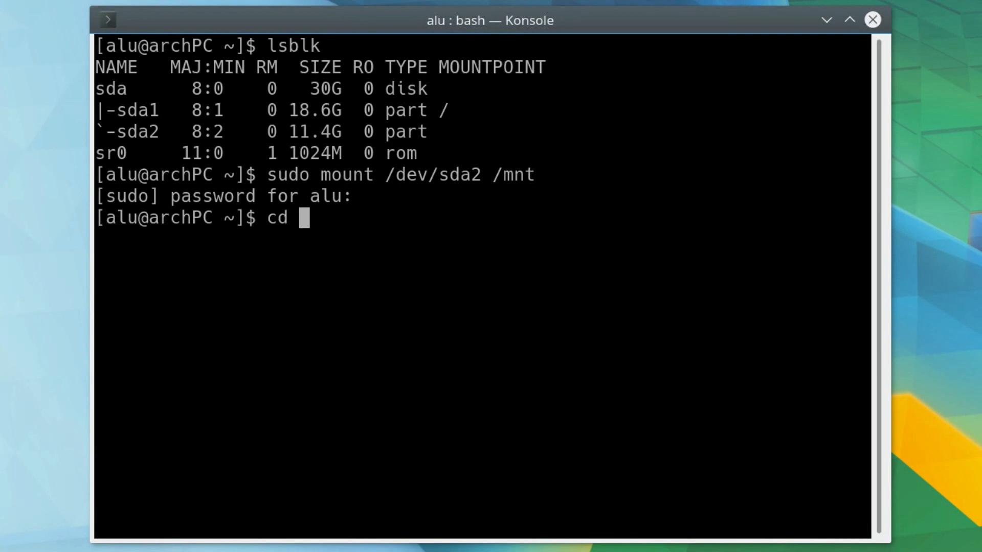
text(/mnt/)
text(sudo pacman -S os-prober)
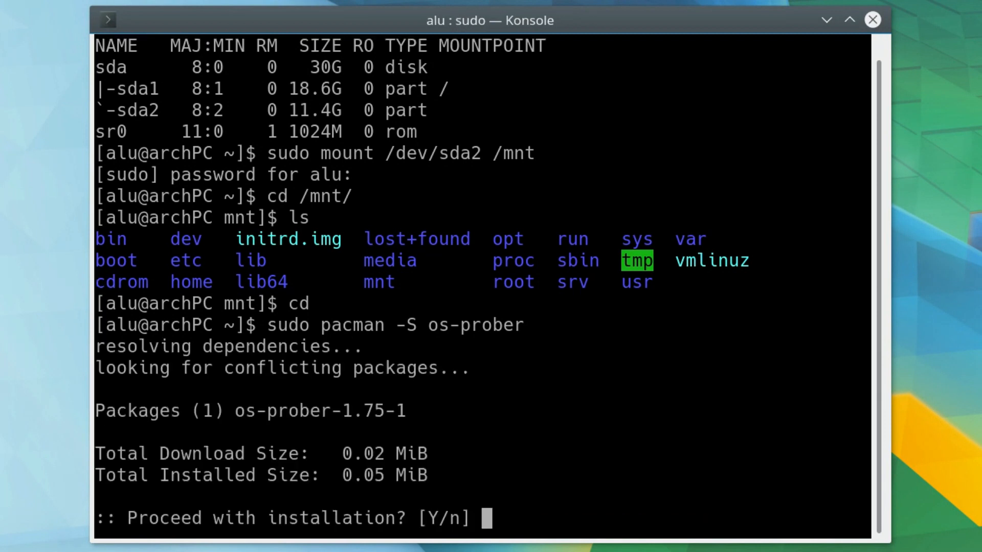
Confirm the os-prober installation with y at pacman's Proceed prompt.
text(y)
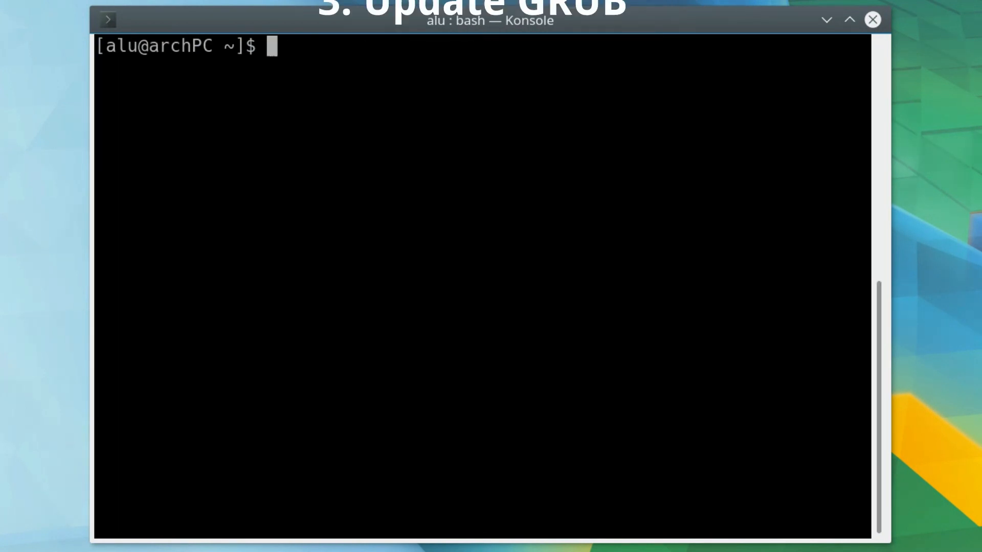
Regenerate /boot/grub/grub.cfg with grub-mkconfig, detecting Mint 18.2 on /dev/sda2, and close the terminal.
text(sudo grub-mkconfig -o /boot/grub/grub.cfg)
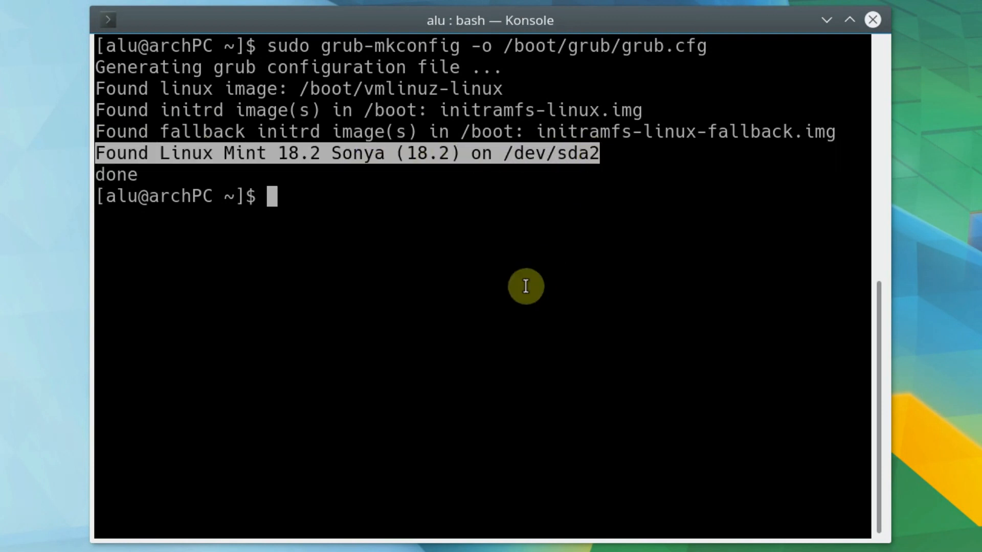
mouse_move(514, 295)
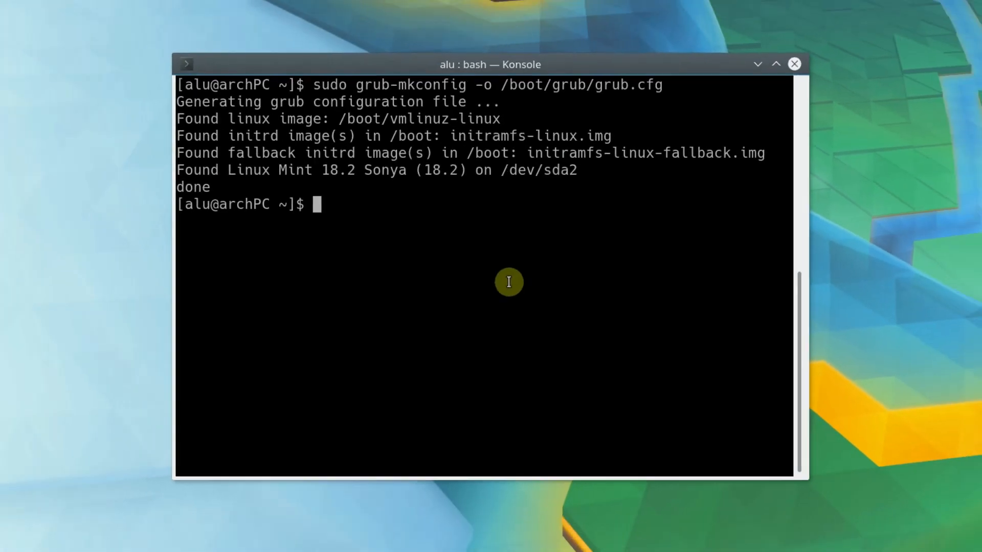
click(794, 64)
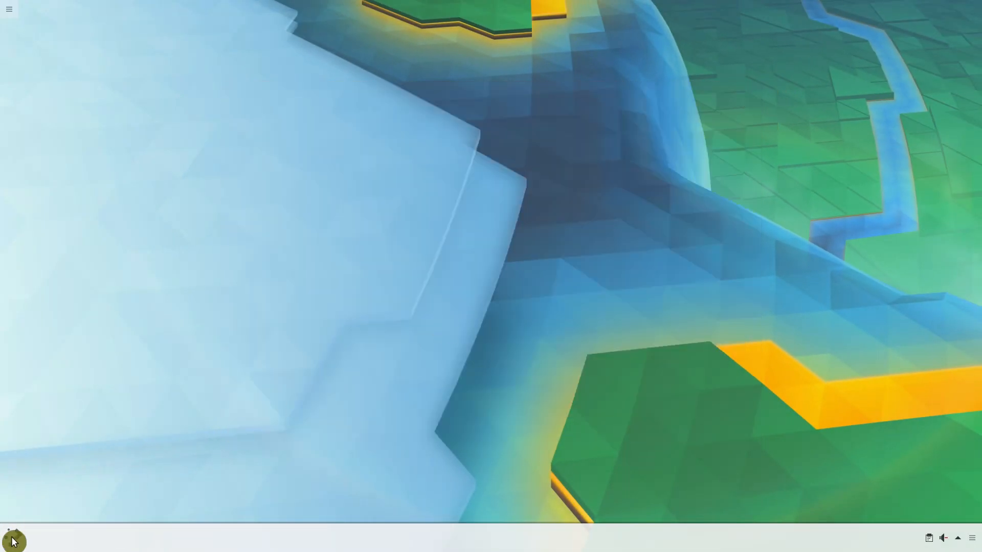
Reboot and boot Linux Mint 18.2 Sonya from the GRUB menu that also lists Arch Linux.
click(12, 540)
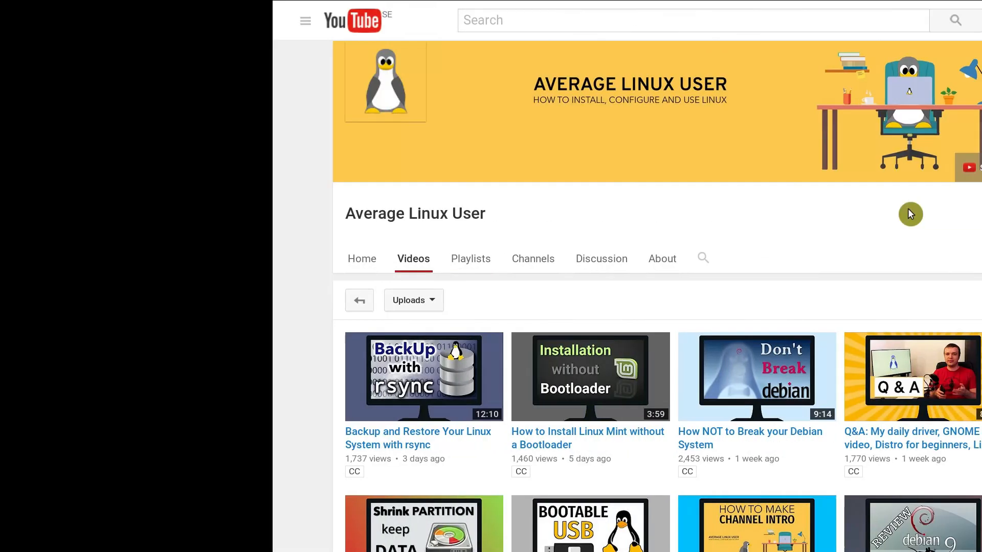
scroll(down, 3)
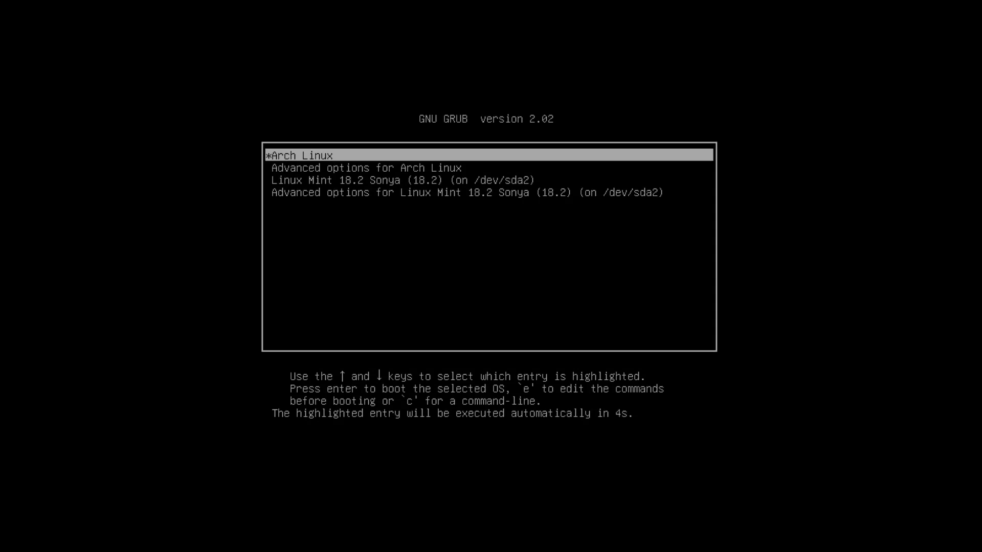
key(Down)
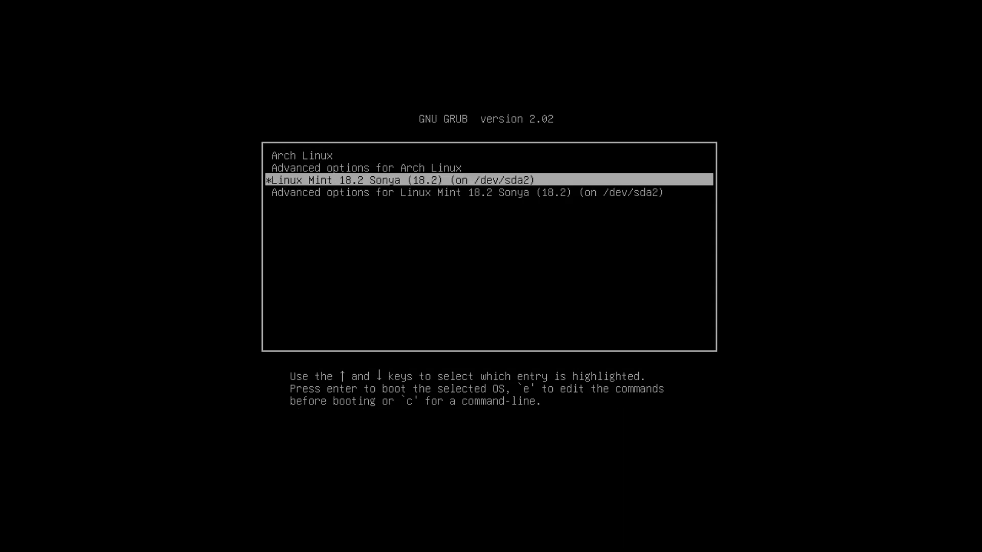
key(Return)
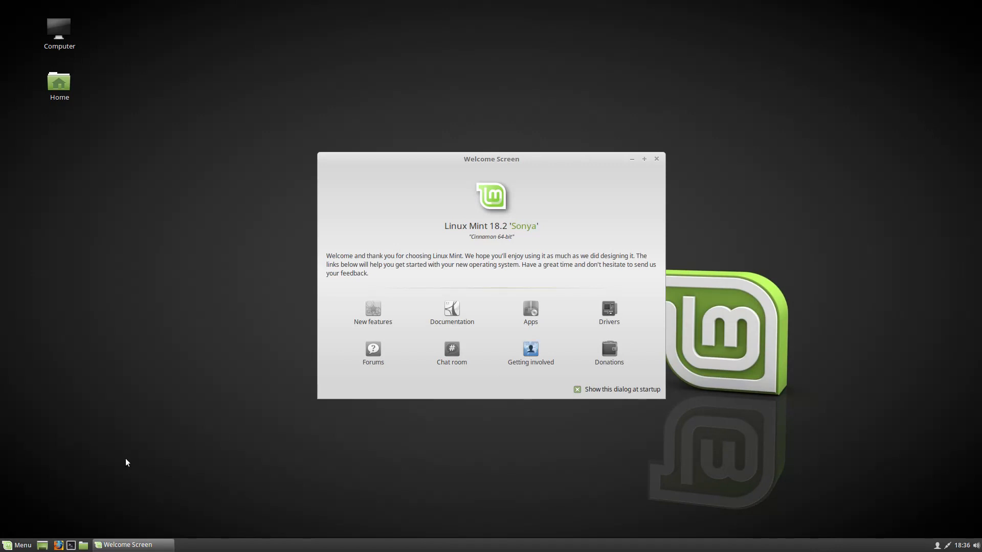
click(656, 159)
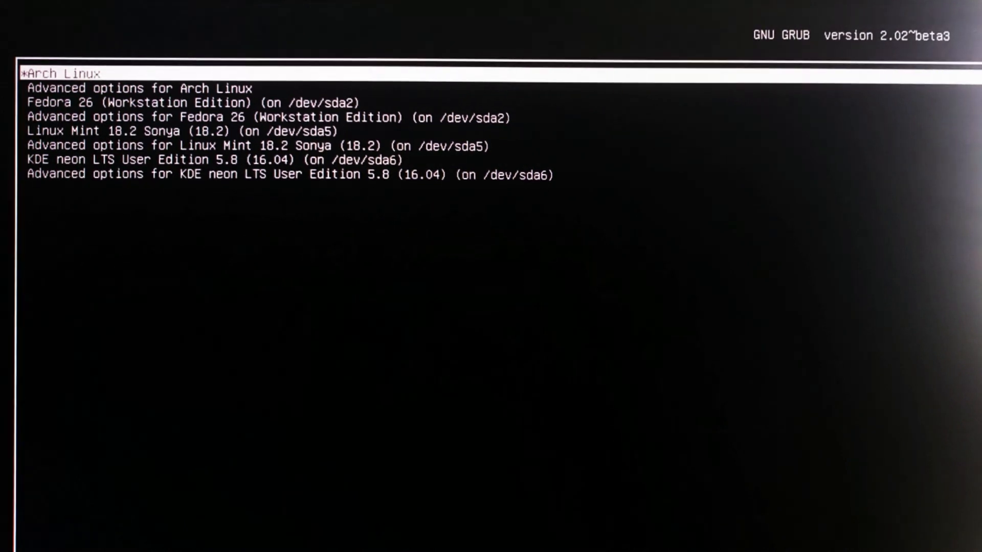
Move the hardware GRUB selection down to the Linux Mint 18.2 Sonya entry on /dev/sda5.
key(Down)
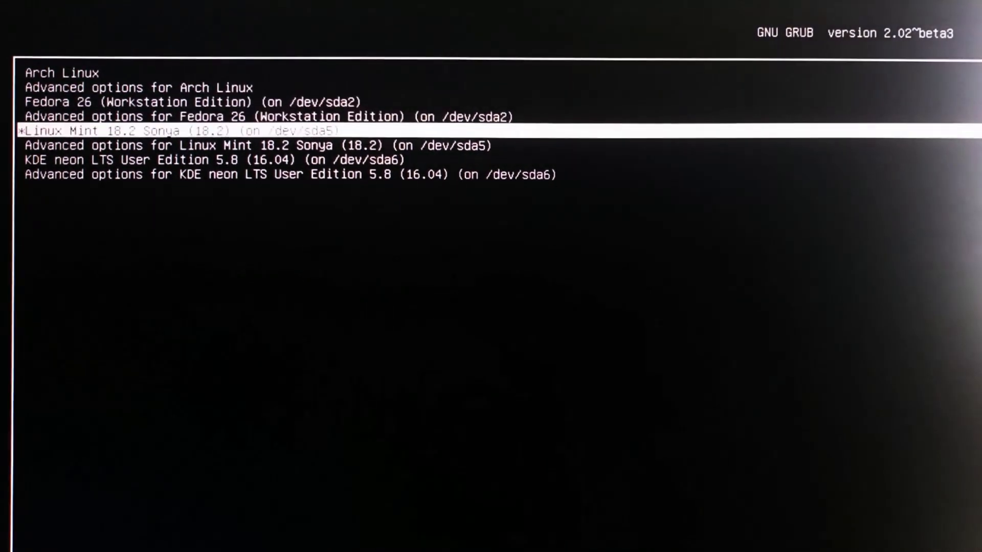